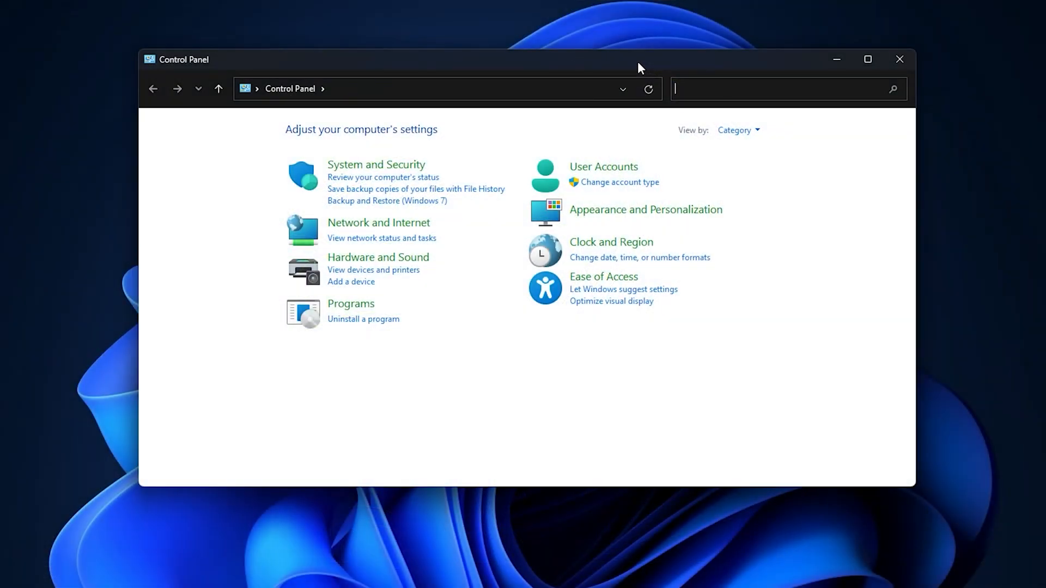
Search Control Panel for 'memory' and launch 'Diagnose your computer's memory problems'.
{"action": "type", "text": "memory"}
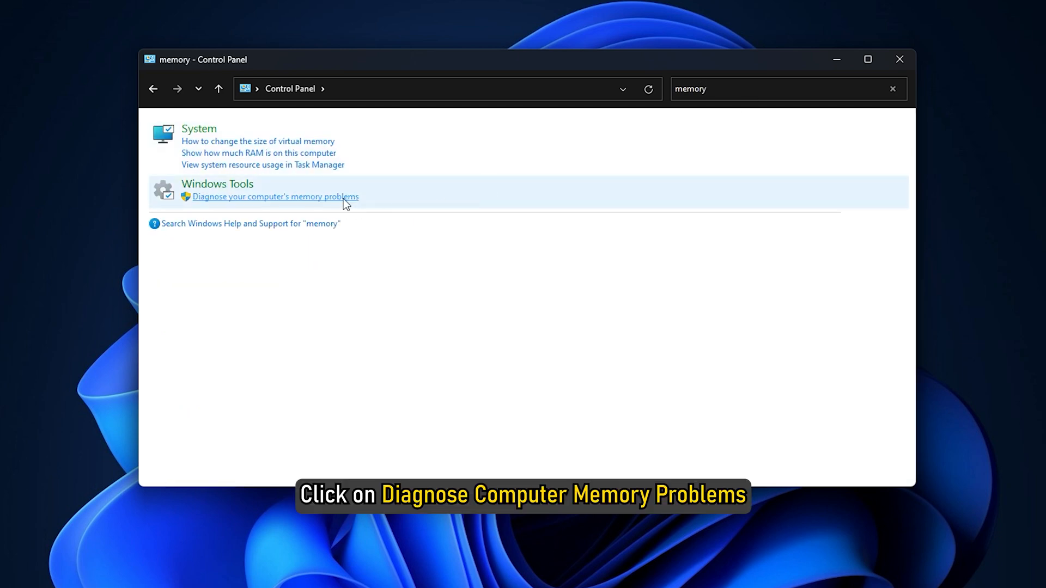
{"action": "left_click", "coordinate": [274, 197]}
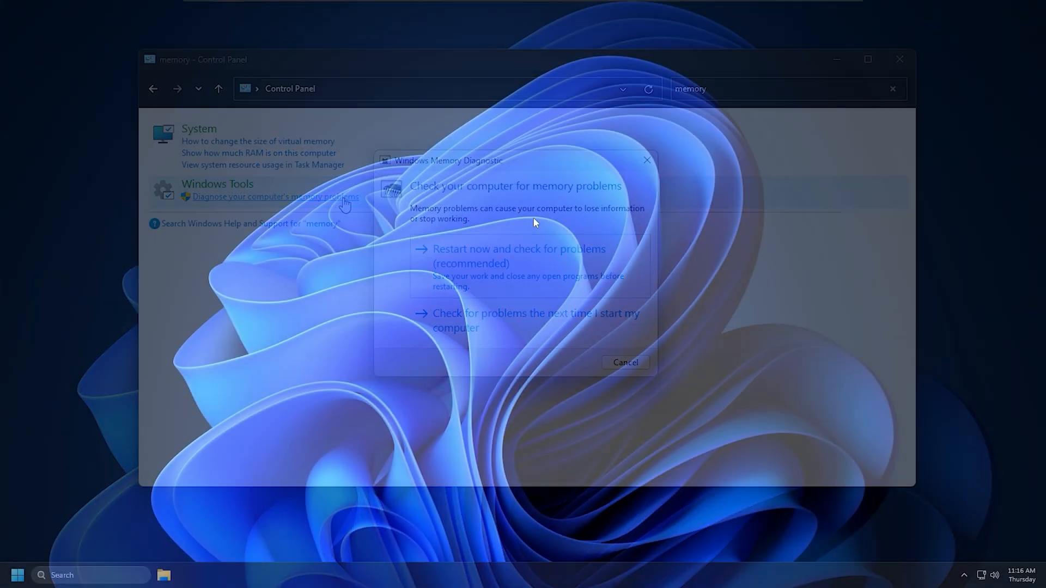
Search Start for 'mdsched' and launch Windows Memory Diagnostic from the result.
{"action": "left_click", "coordinate": [22, 572]}
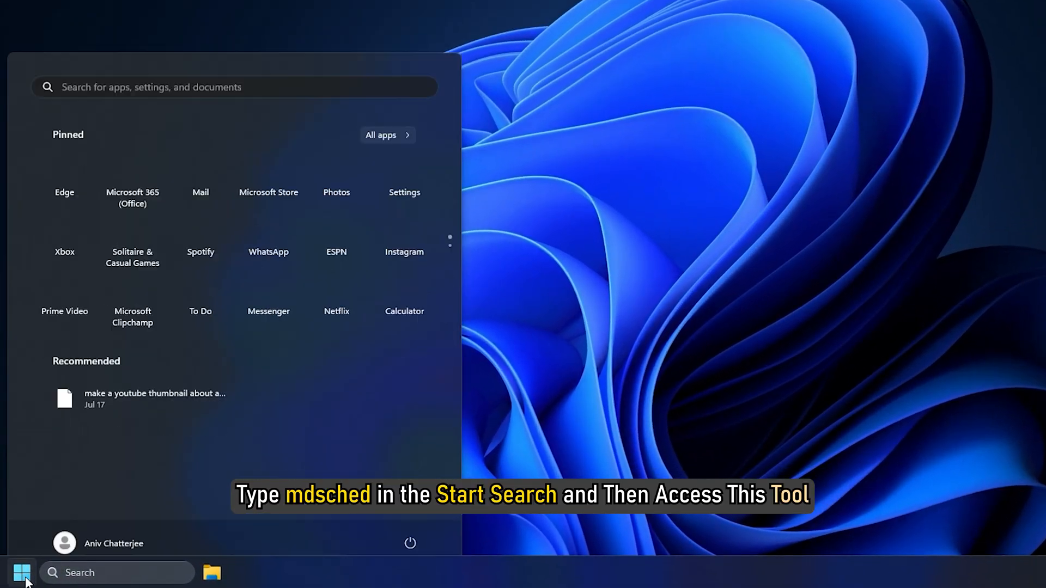
{"action": "type", "text": "mdsched"}
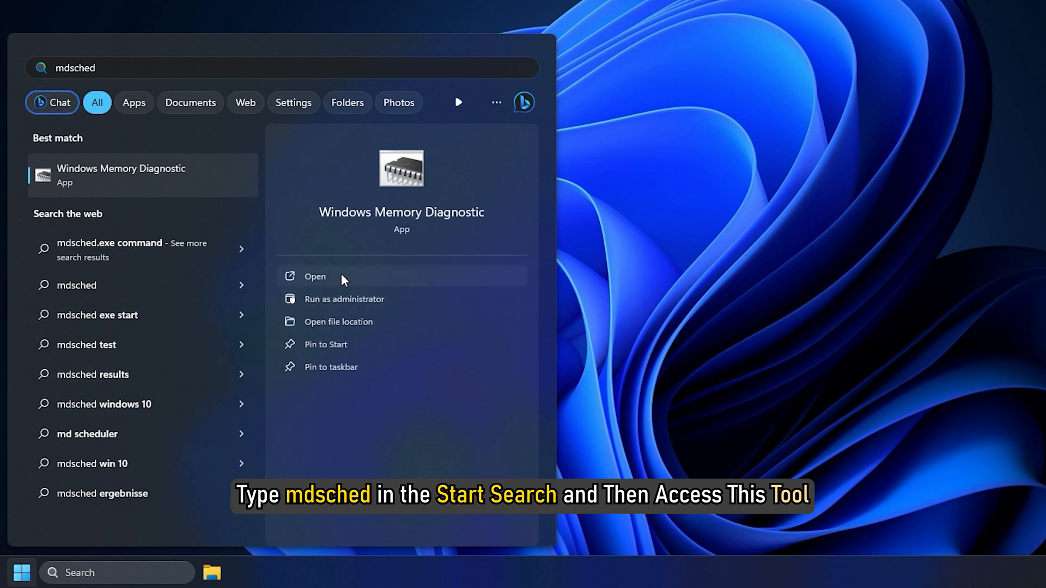
{"action": "left_click", "coordinate": [314, 276]}
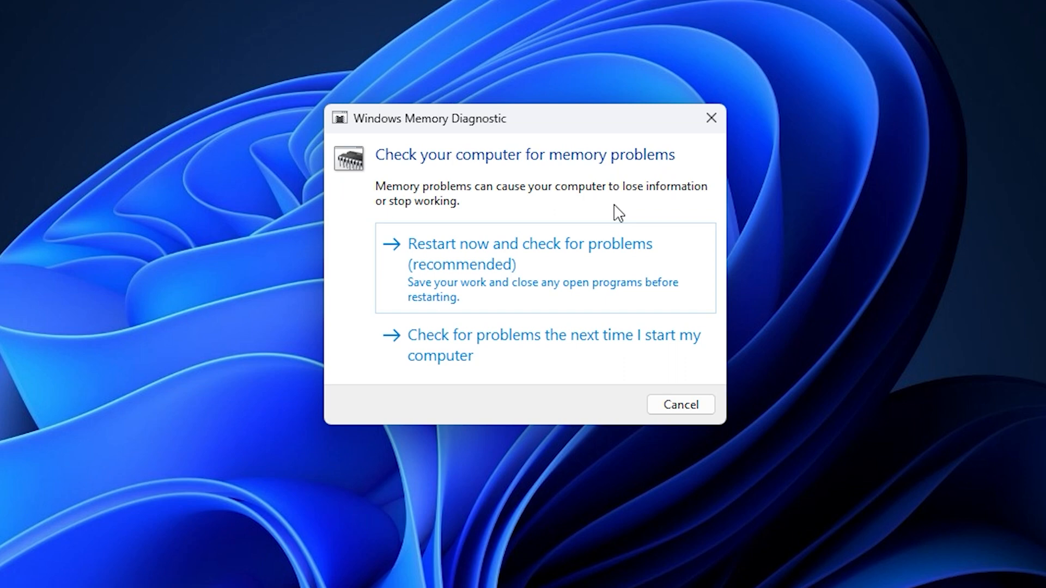
Choose 'Restart now and check for problems' so the memory test begins at startup.
{"action": "left_click", "coordinate": [529, 254]}
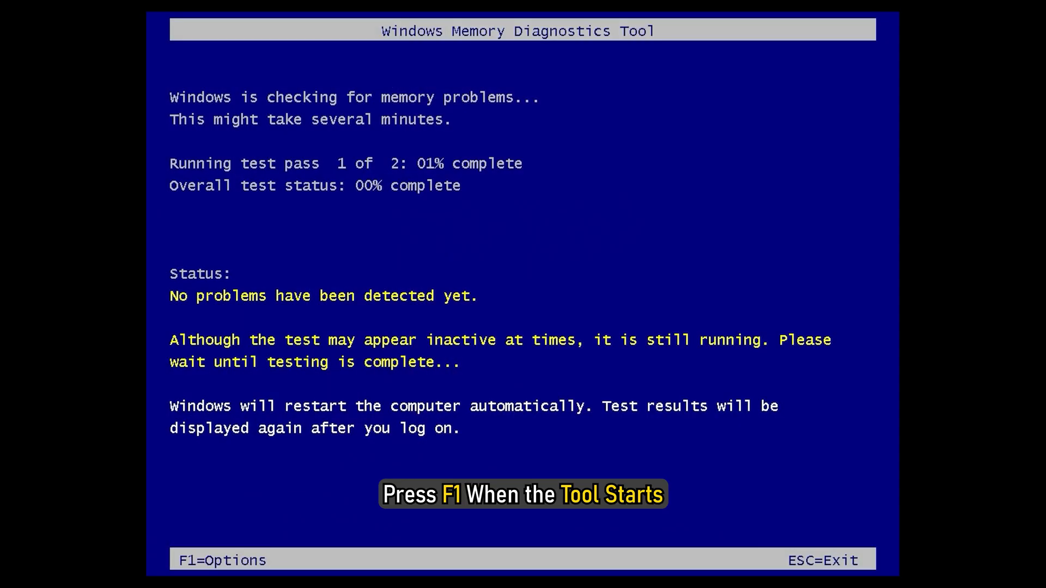
Bring up the test Options screen (F1) with the Extended test mix selected.
{"action": "key", "text": "f1"}
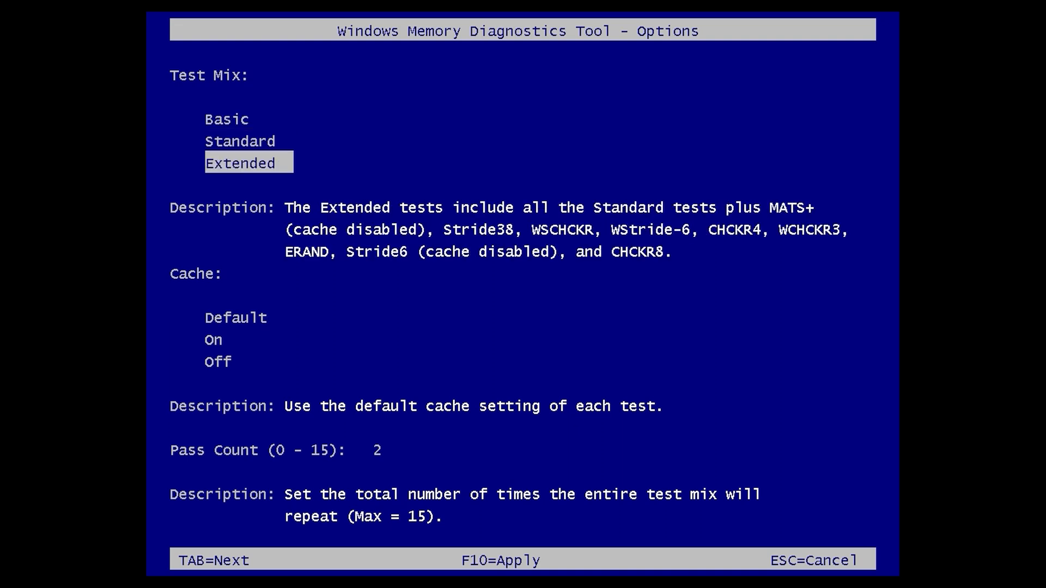
Set Cache to Off and Pass Count to 3, then apply the options with F10.
{"action": "key", "text": "Tab"}
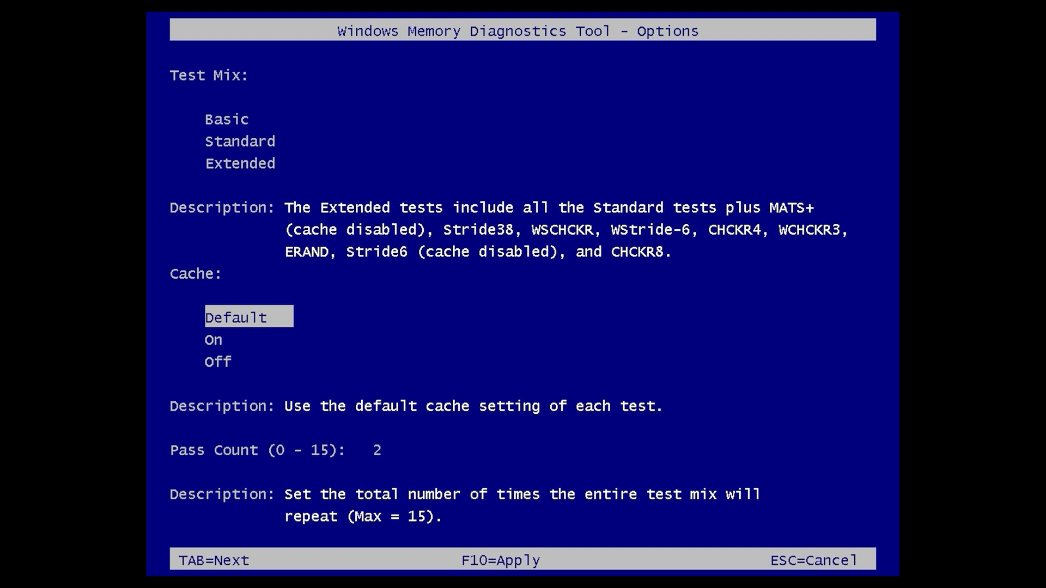
{"action": "key", "text": "Down"}
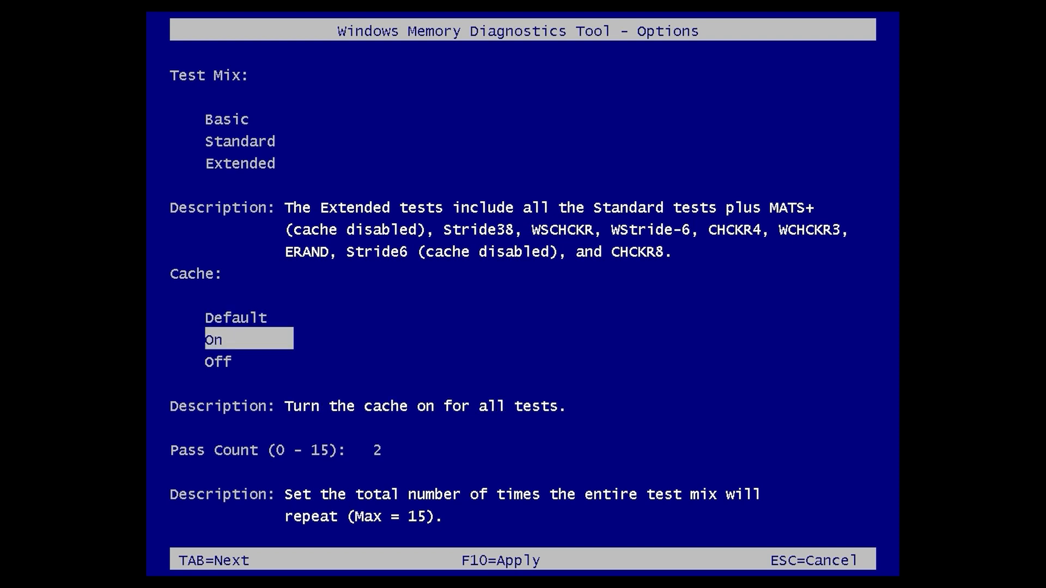
{"action": "key", "text": "Tab"}
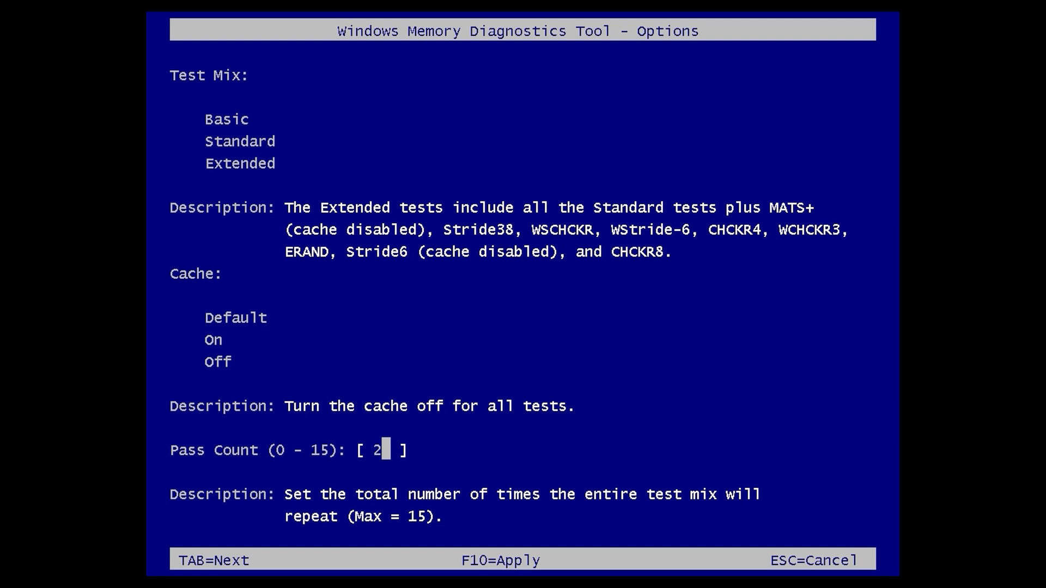
{"action": "key", "text": "Backspace"}
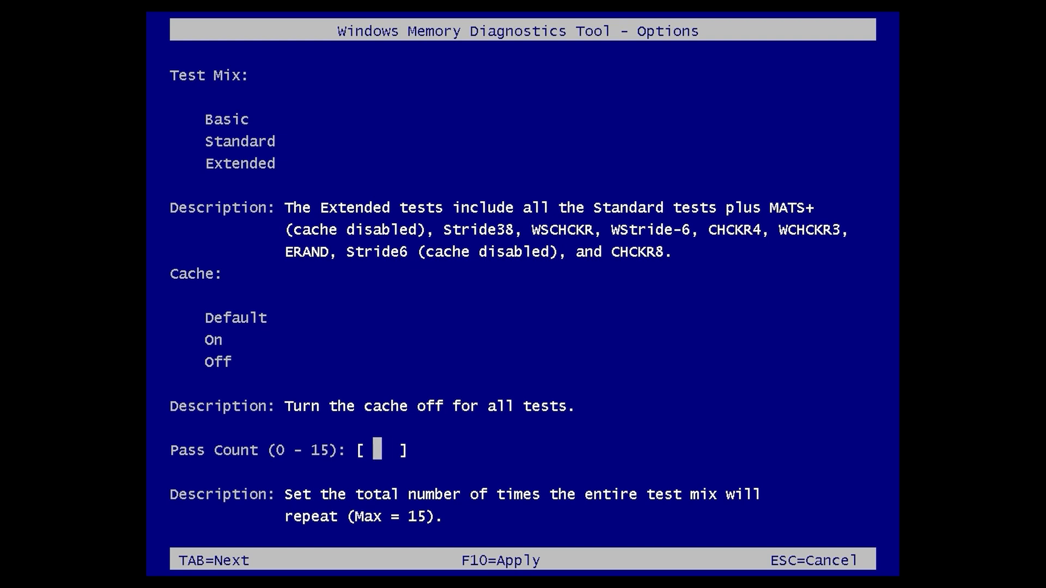
{"action": "type", "text": "3"}
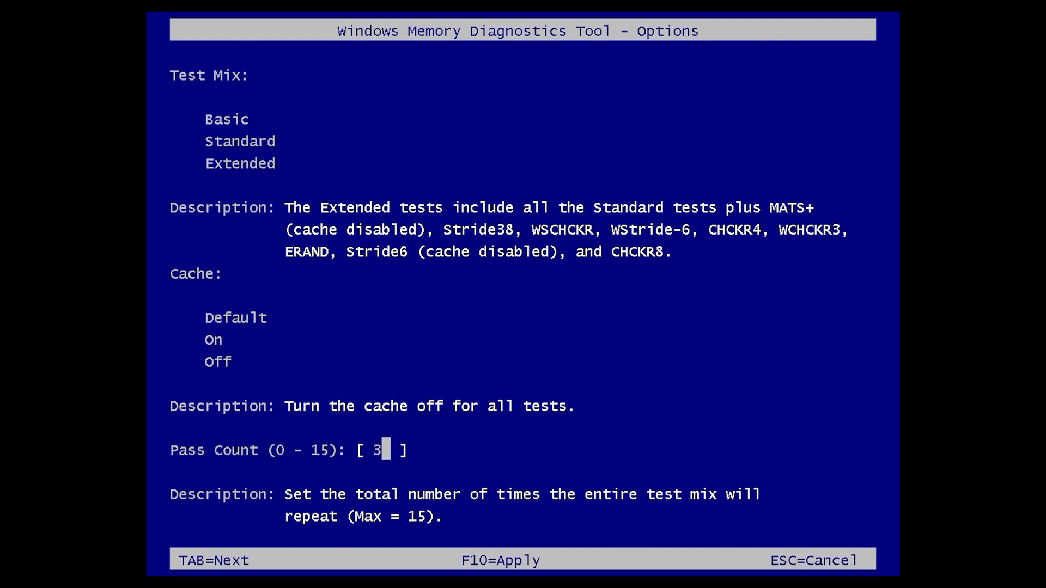
{"action": "key", "text": "F10"}
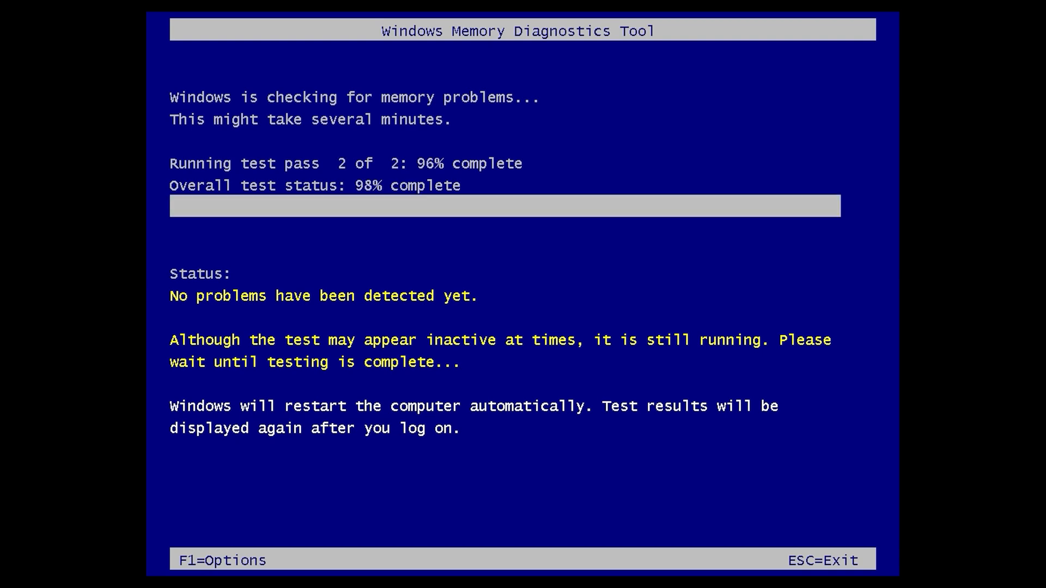